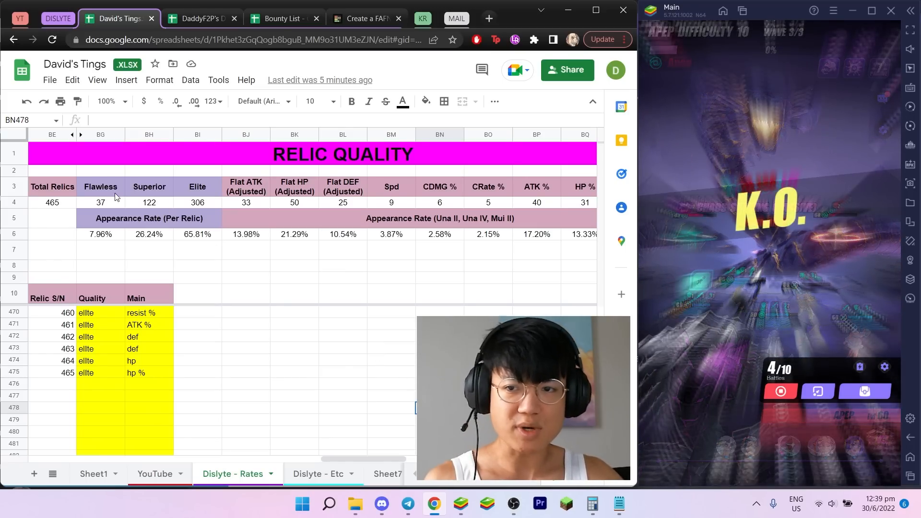
# - Inspect the Flawless count and the Flawless, Superior and Elite appearance rate formulas
pyautogui.click(52, 218)
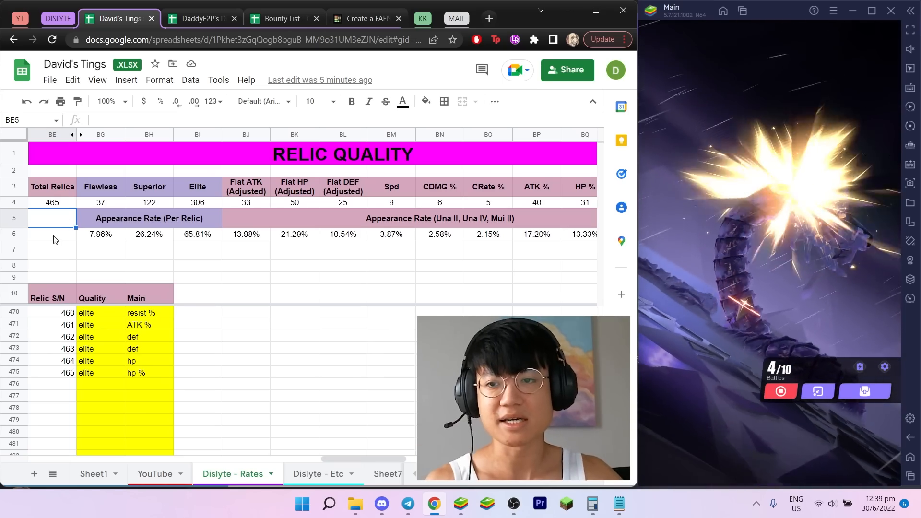
pyautogui.click(52, 233)
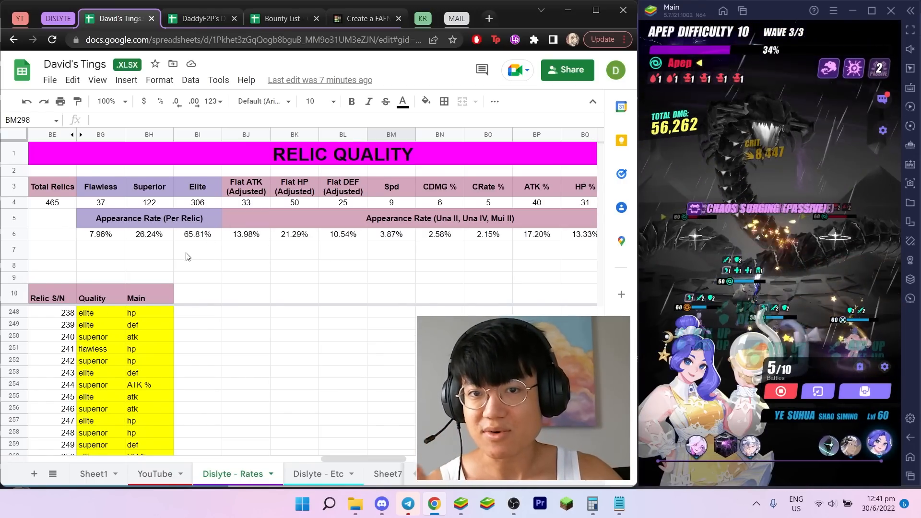
pyautogui.click(100, 266)
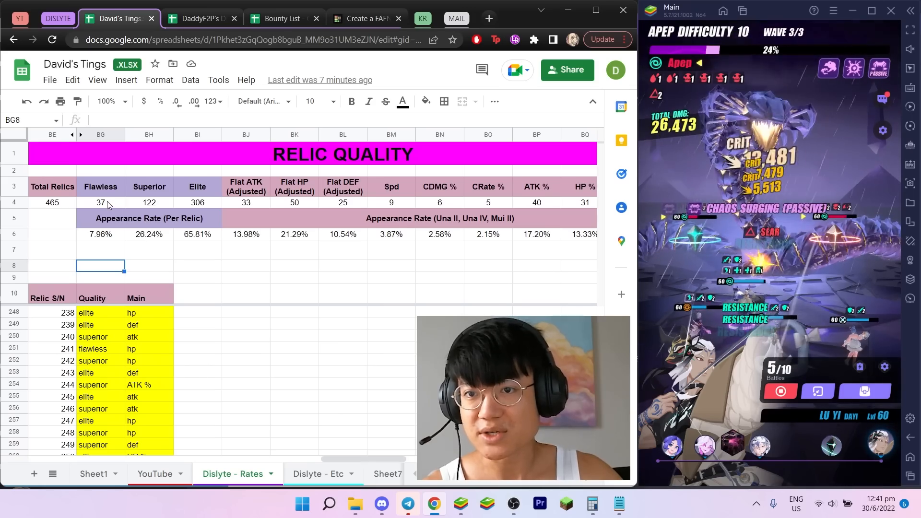
pyautogui.click(100, 203)
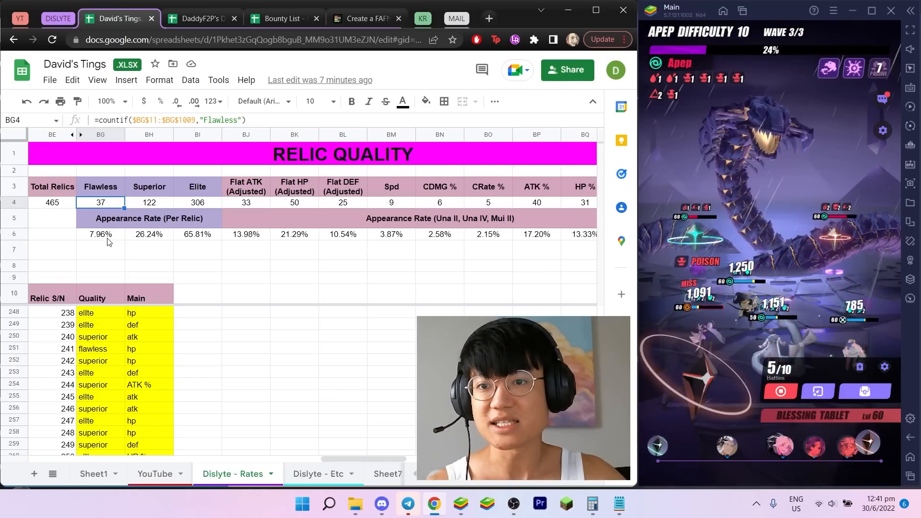
pyautogui.click(101, 234)
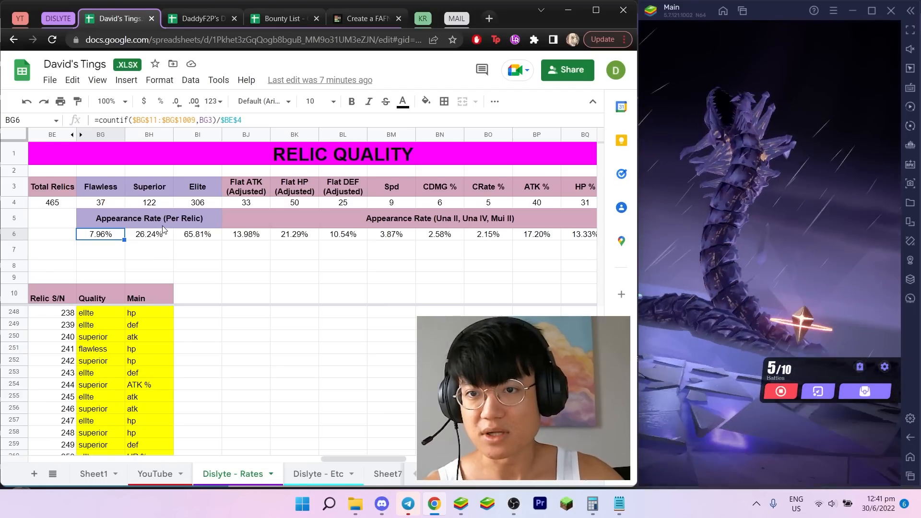
pyautogui.click(149, 234)
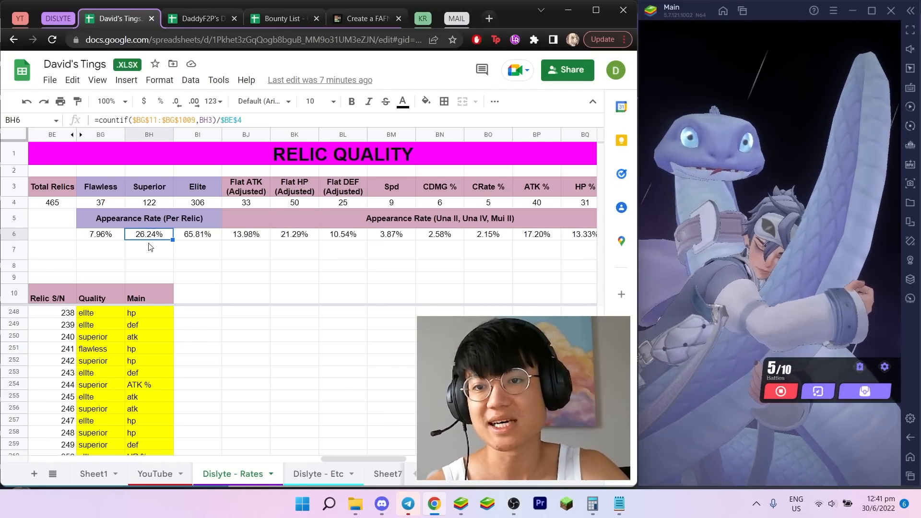
pyautogui.click(197, 234)
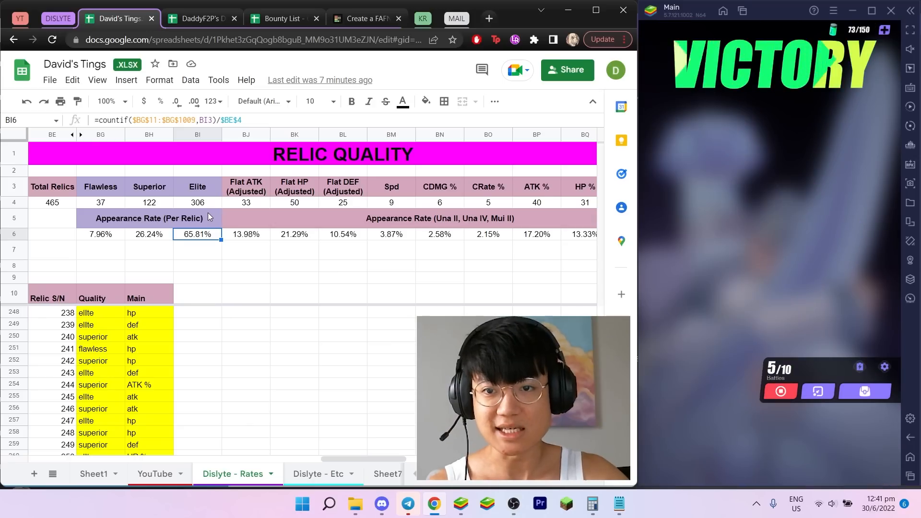
# - Inspect the adjusted Flat ATK, Flat HP and Flat DEF count formulas
pyautogui.click(245, 187)
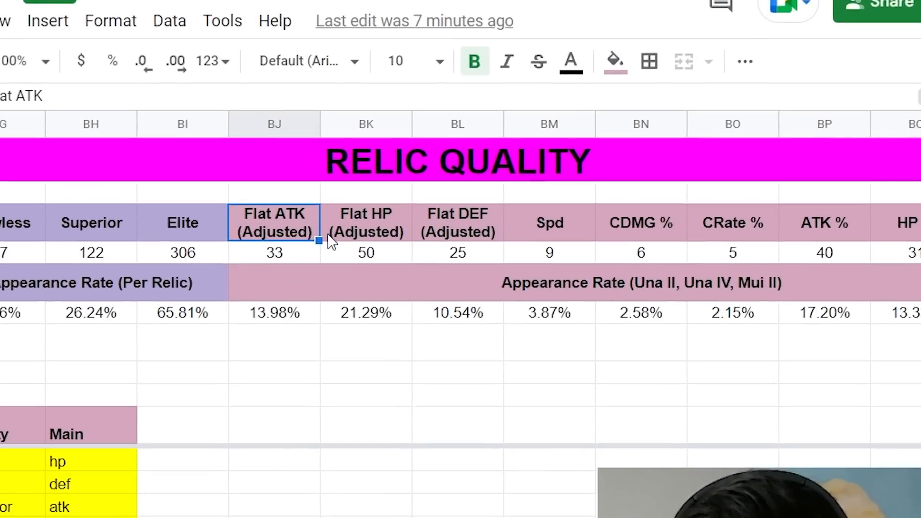
pyautogui.click(366, 252)
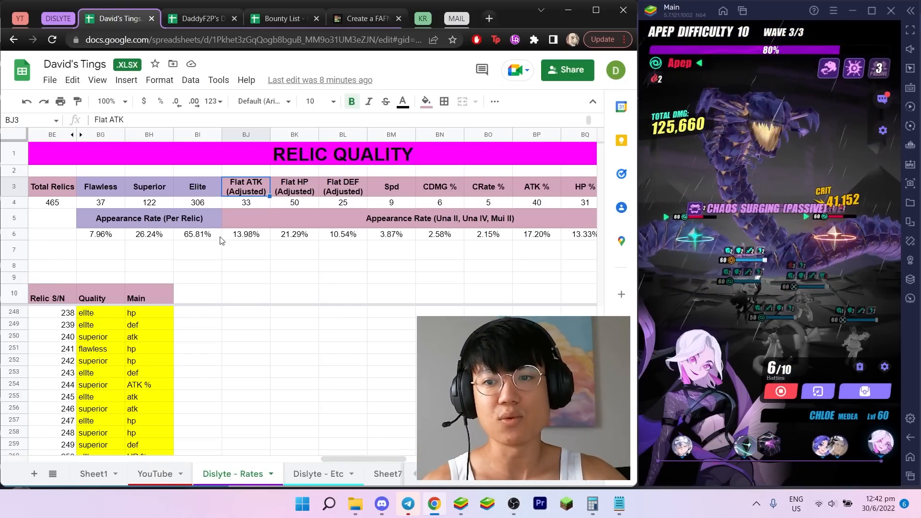
pyautogui.click(245, 202)
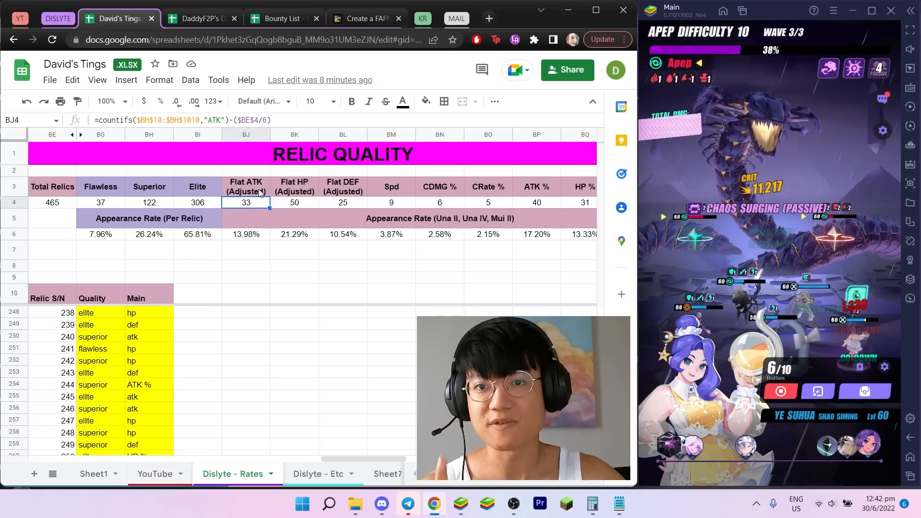
pyautogui.click(294, 202)
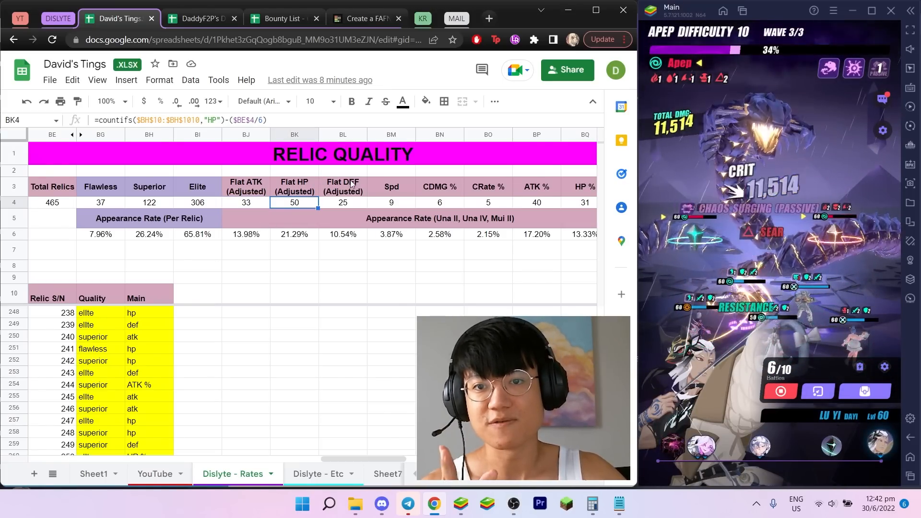
pyautogui.click(343, 202)
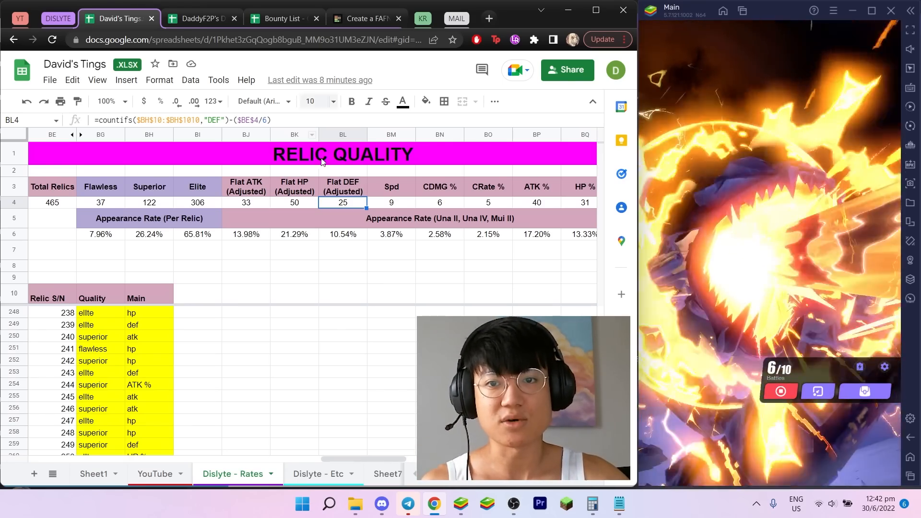
# - Review the Flat ATK and DEF (Adjusted) headers plus the CRate % and DEF % formulas
pyautogui.click(246, 186)
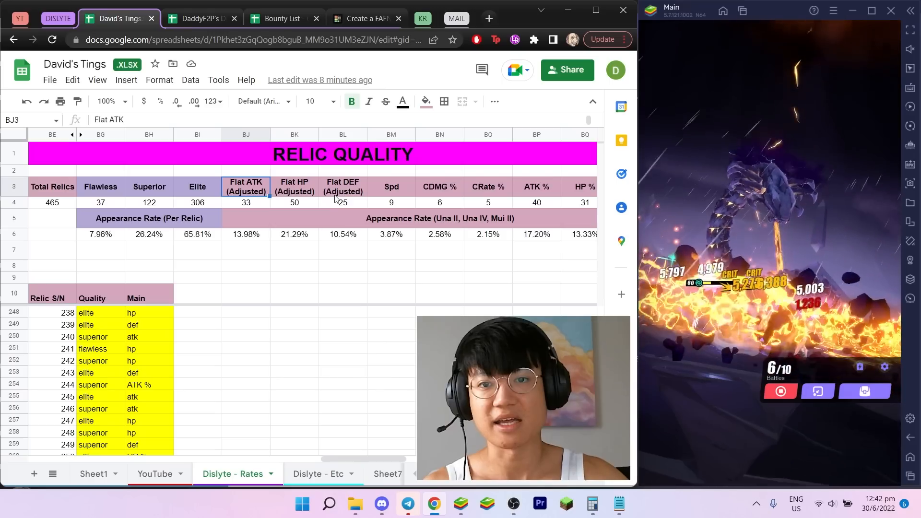
pyautogui.click(342, 186)
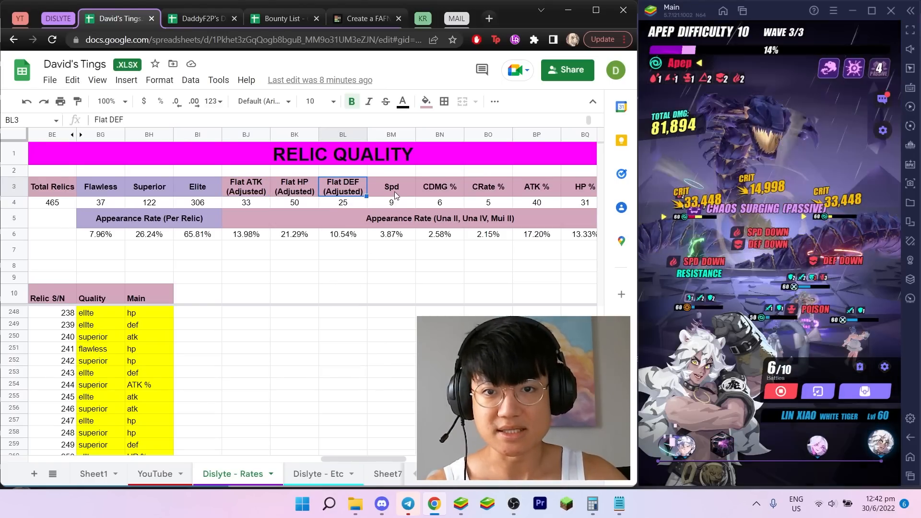
pyautogui.click(391, 203)
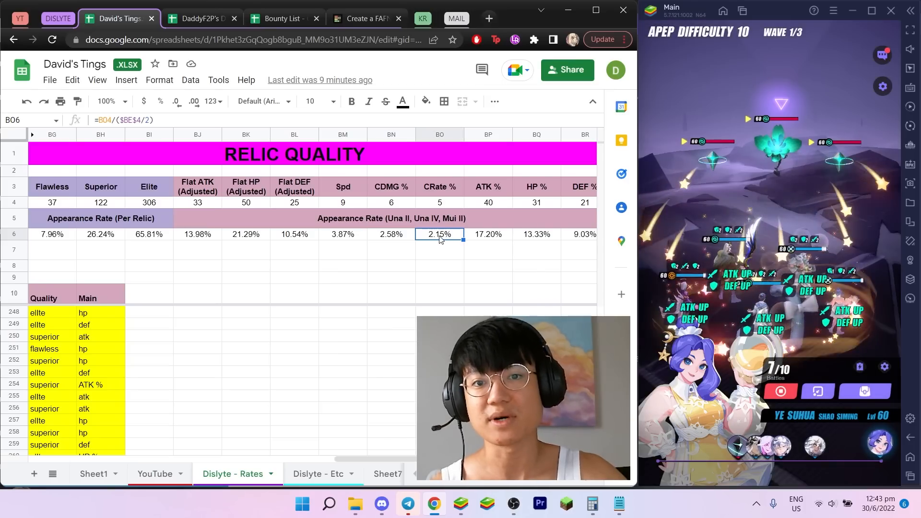
pyautogui.click(440, 187)
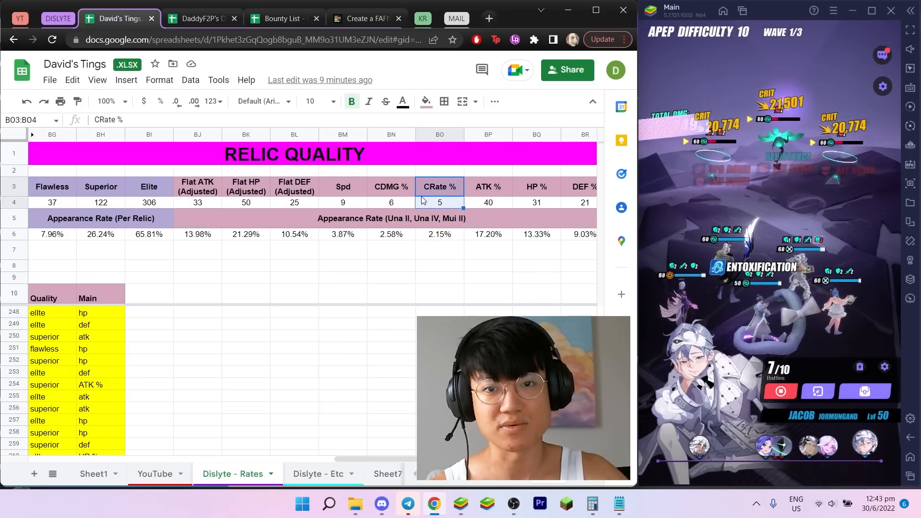
pyautogui.click(391, 202)
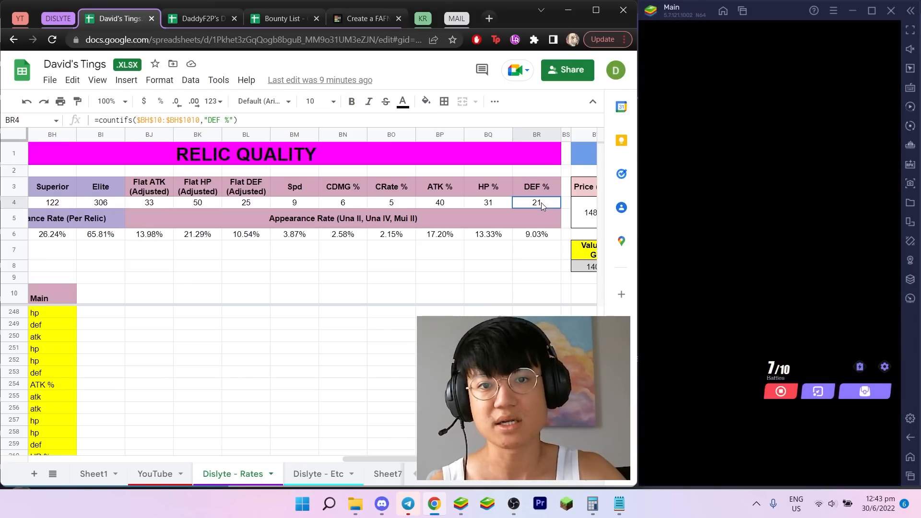
pyautogui.click(536, 265)
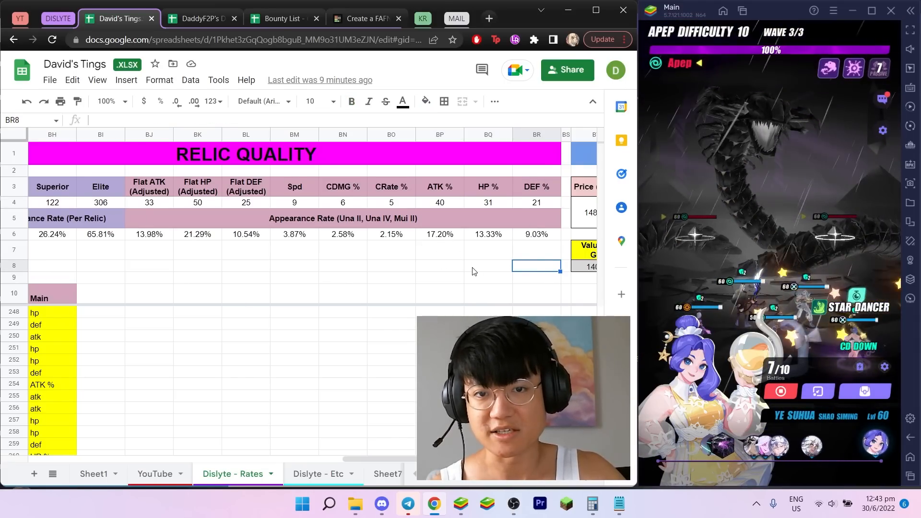
pyautogui.click(536, 233)
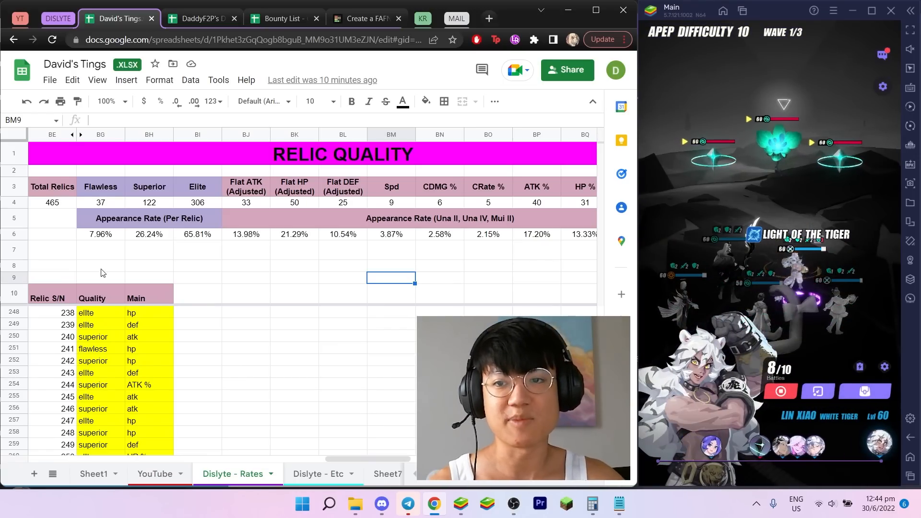
# - Enter =1*BG6*BM6 in BL8, multiplying the Flawless and Spd rates to show 0.31%
pyautogui.click(100, 234)
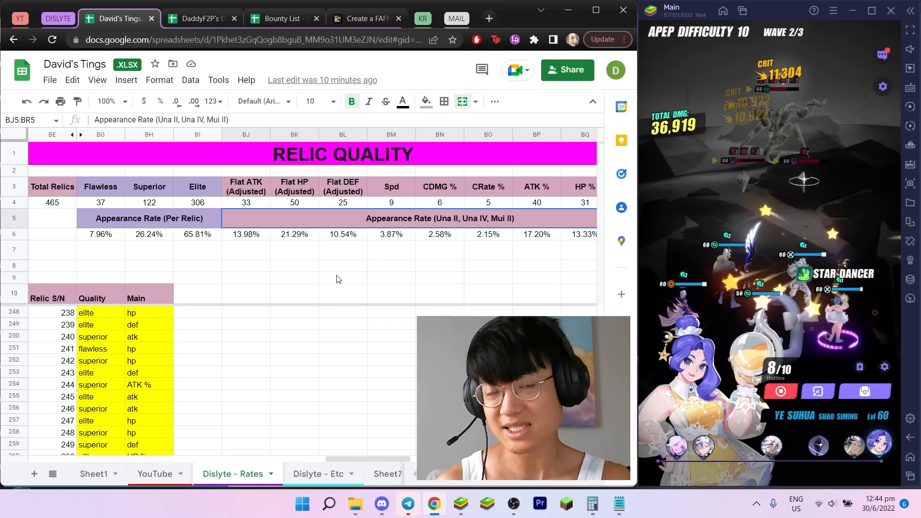
pyautogui.click(343, 265)
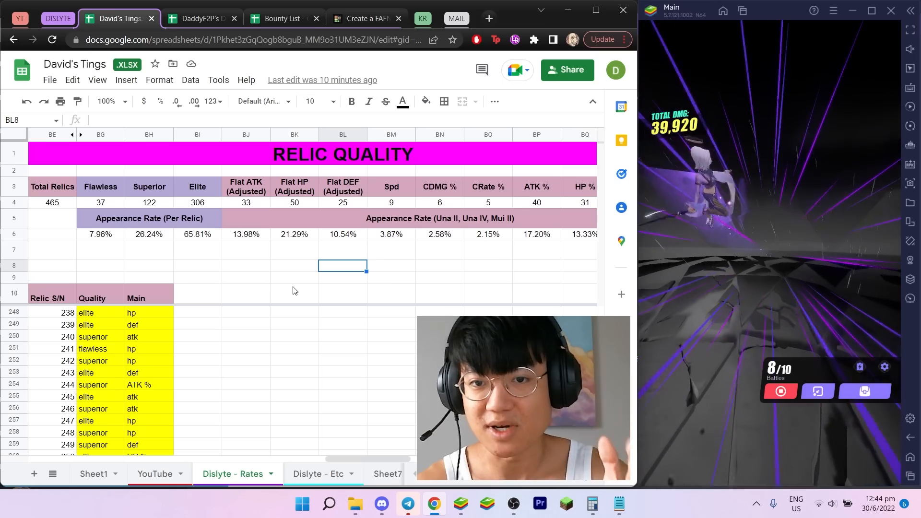
pyautogui.write('=1*BG6')
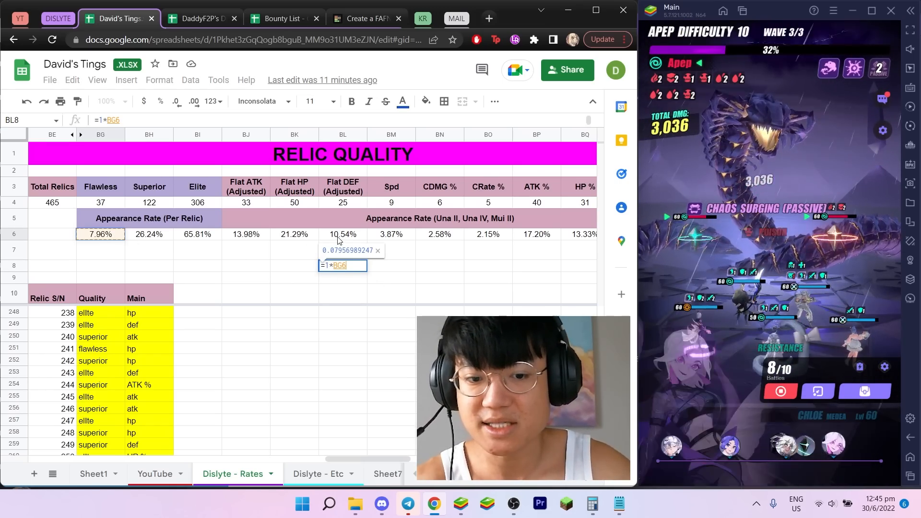
pyautogui.click(390, 234)
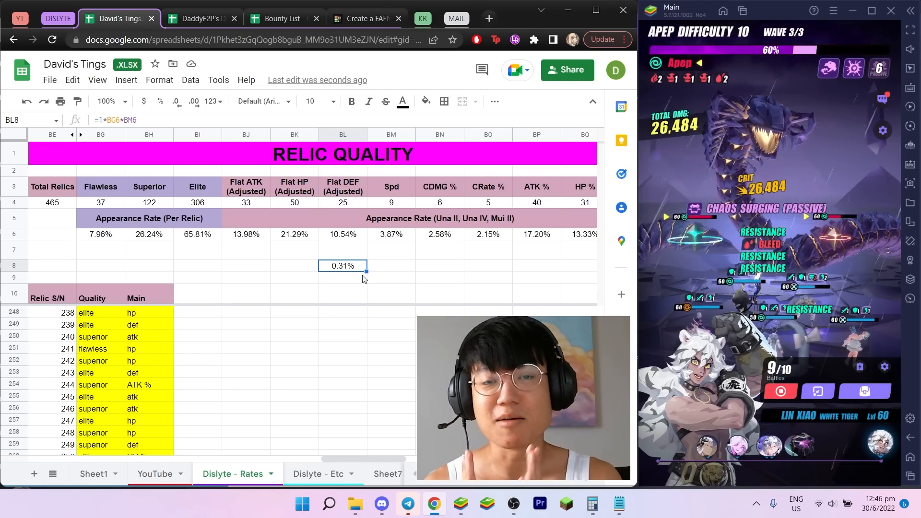
# - Clear the 0.31% flawless Spd probability from cell BL8
pyautogui.click(440, 277)
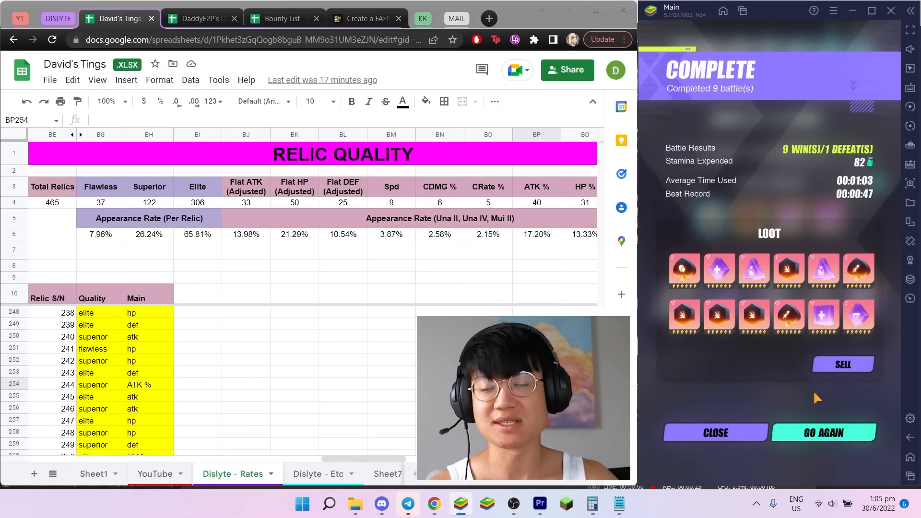
pyautogui.click(823, 433)
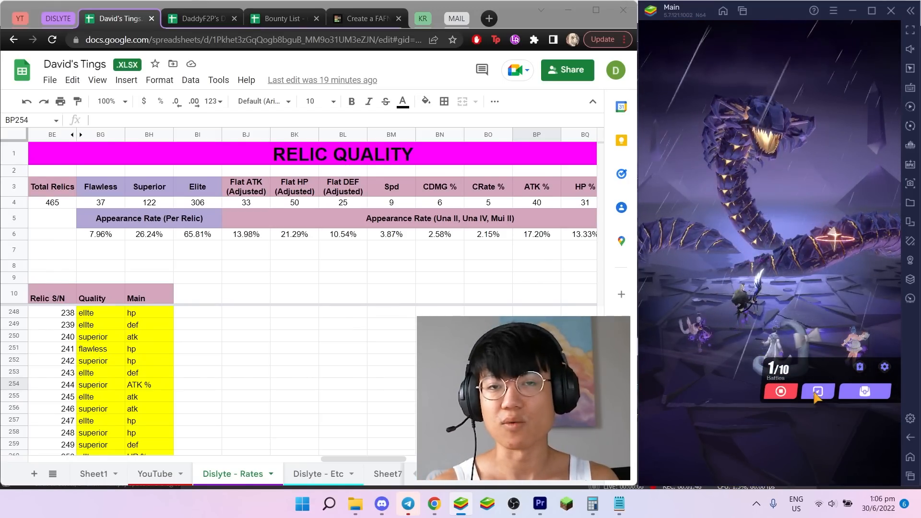
pyautogui.click(817, 392)
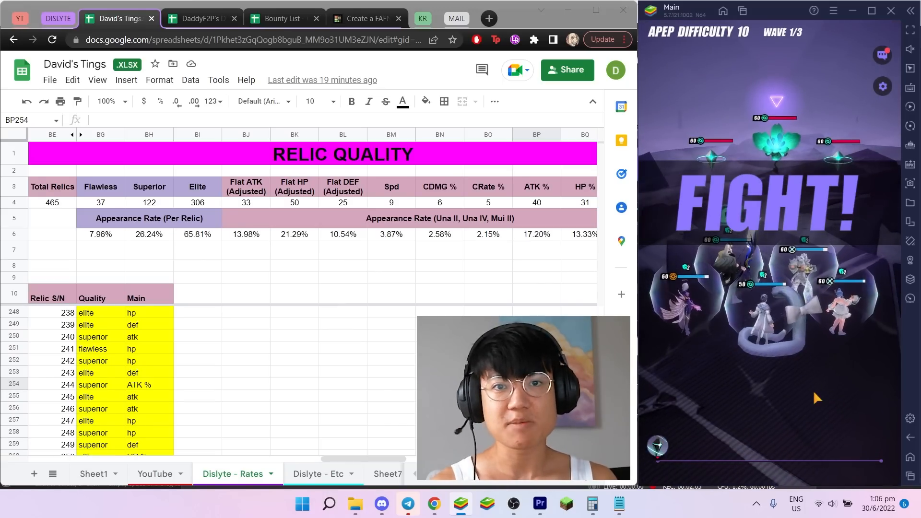